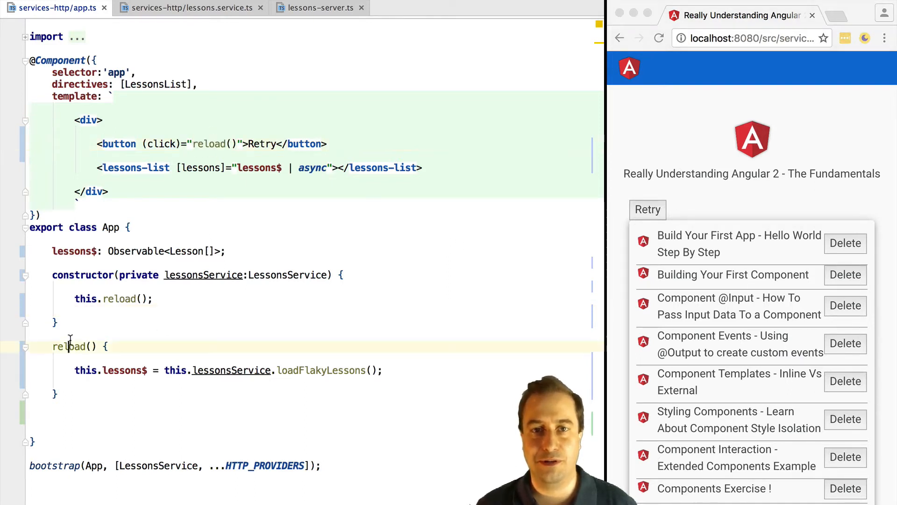
# Step: Show the DevTools Network requests and retry loading lessons, producing a 500 flakylessons failure
pyautogui.doubleClick(119, 298)
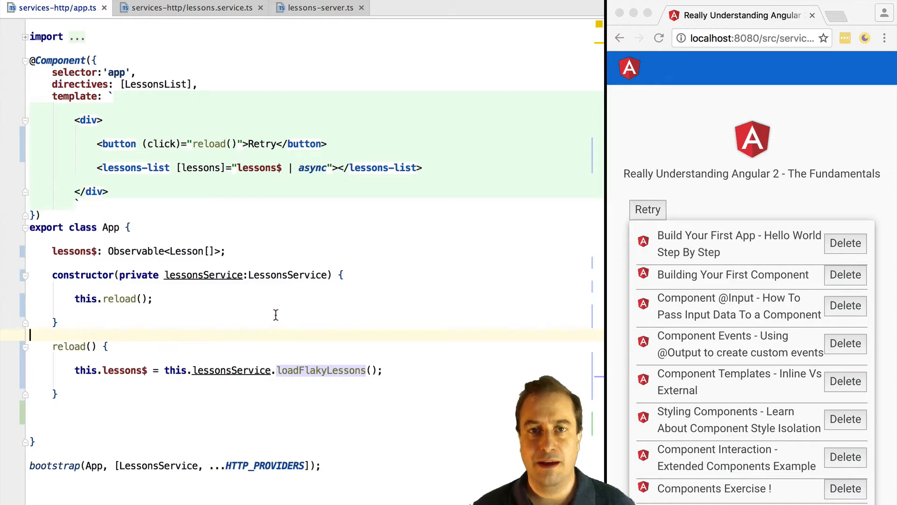
pyautogui.click(317, 8)
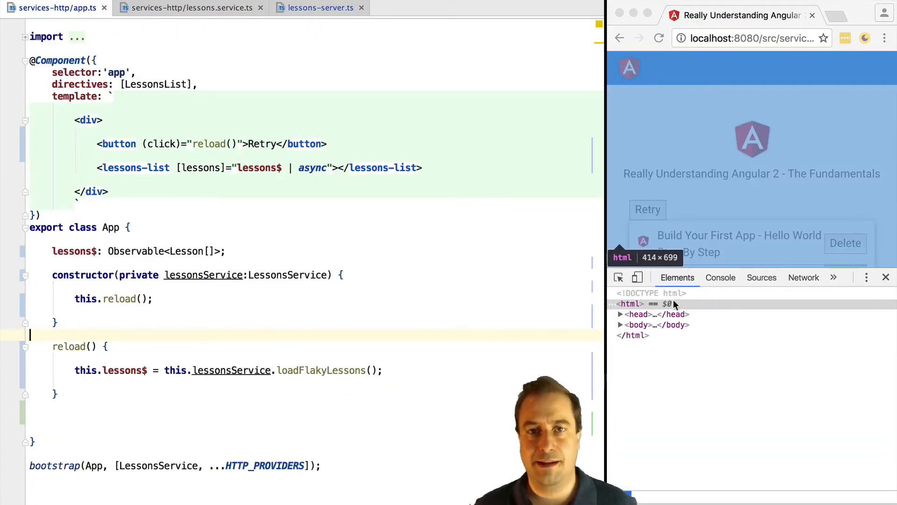
pyautogui.click(803, 278)
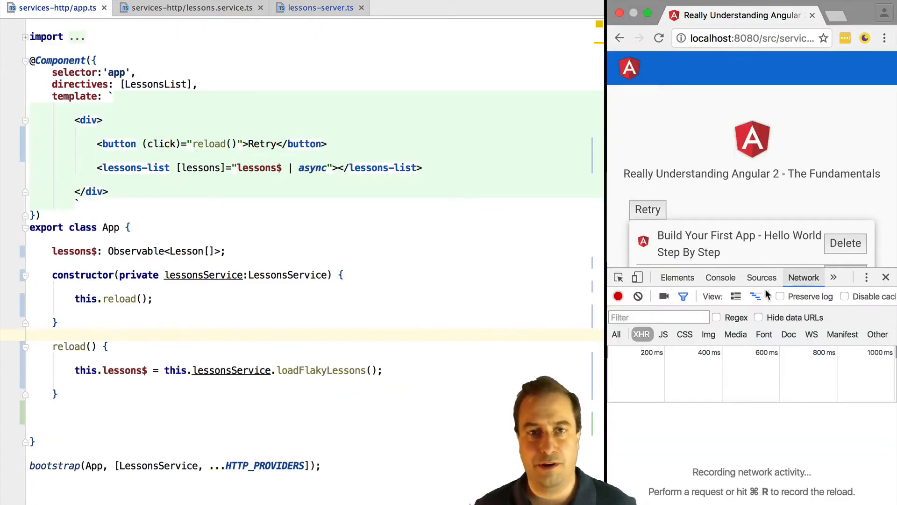
pyautogui.click(646, 210)
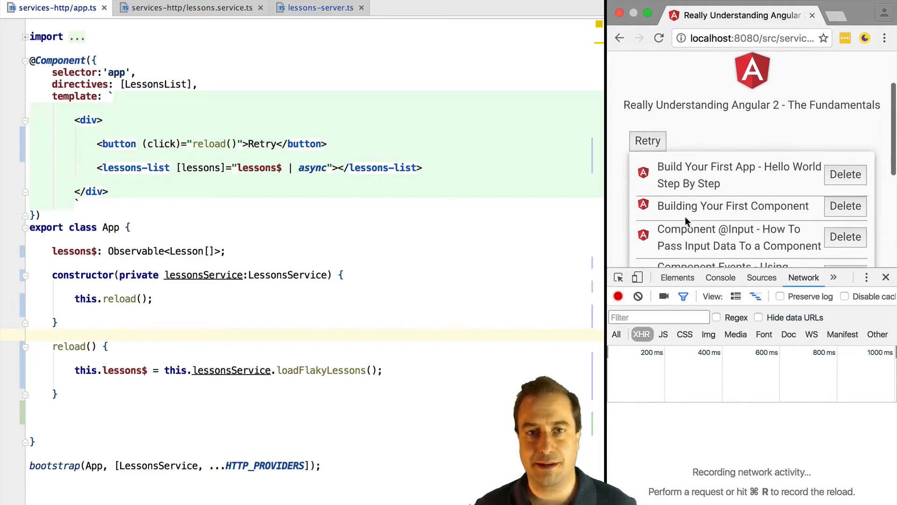
pyautogui.click(646, 141)
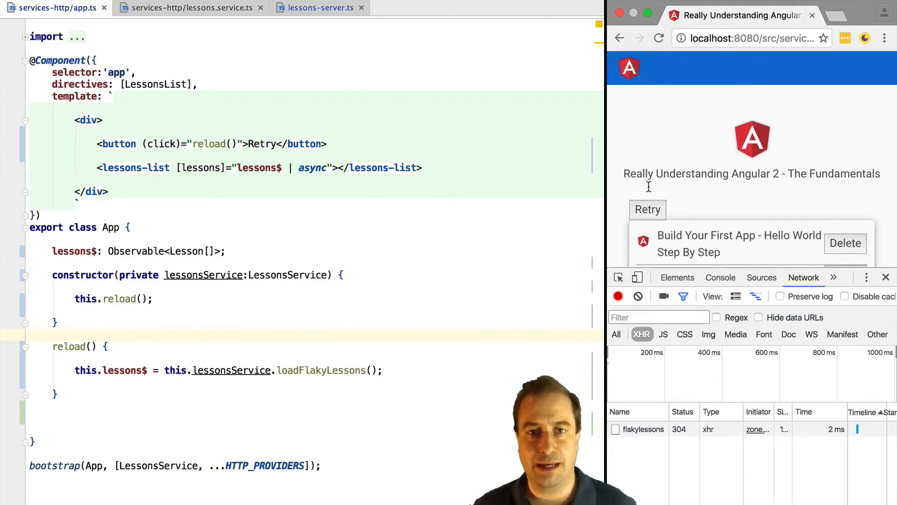
pyautogui.click(646, 209)
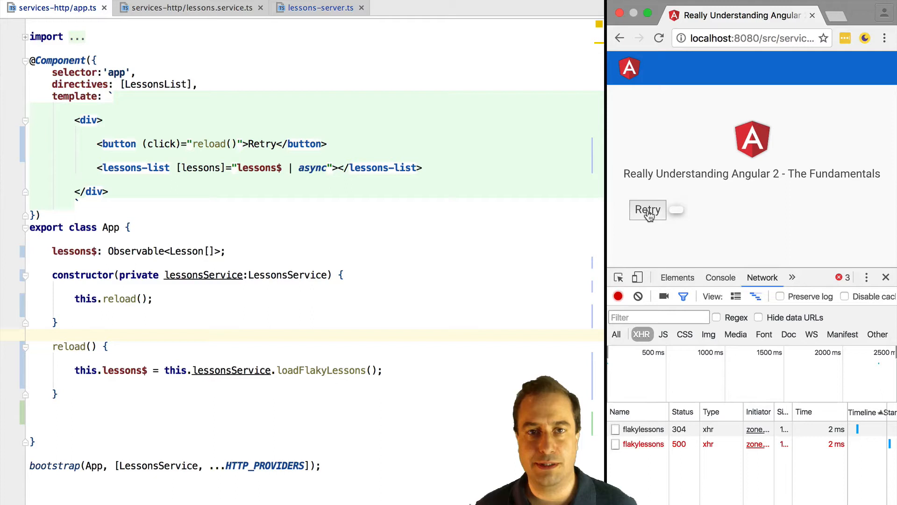
pyautogui.moveTo(642, 443)
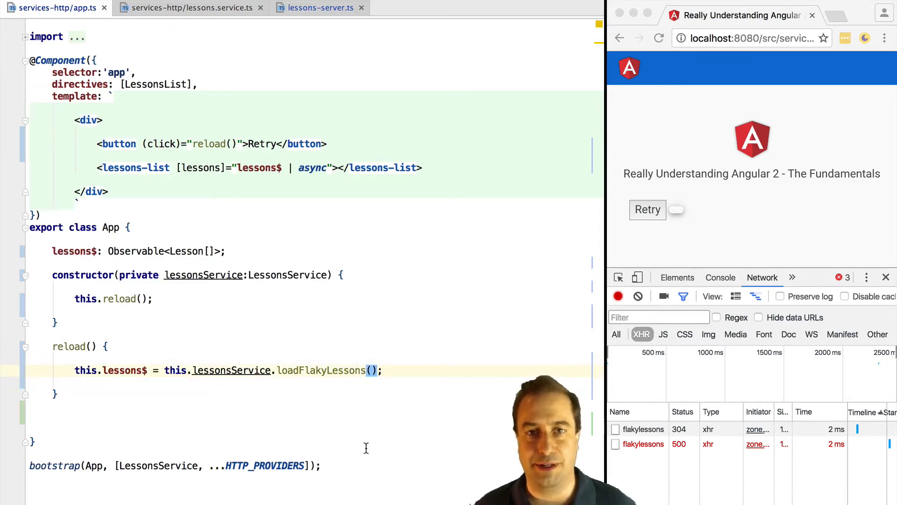
# Step: Chain .retry() onto loadFlakyLessons() in reload() and retry loading lessons in Chrome
pyautogui.write('.retry()')
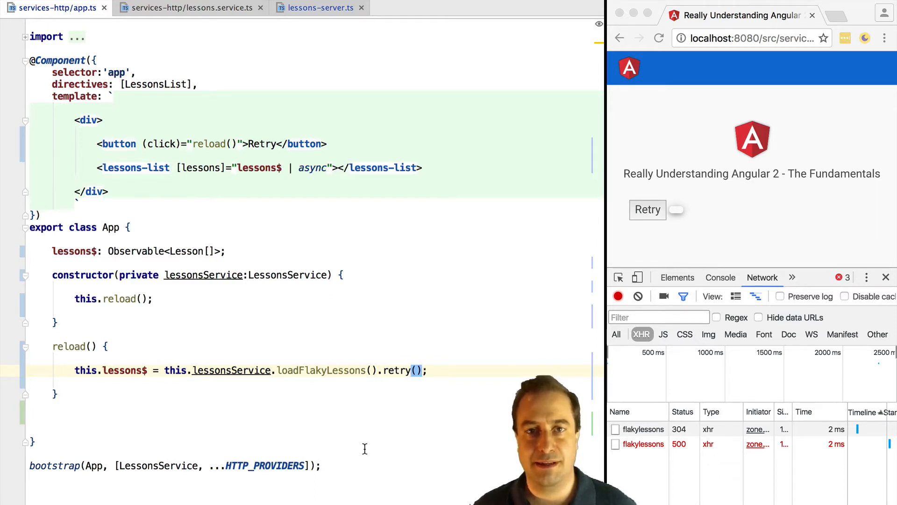
pyautogui.click(646, 209)
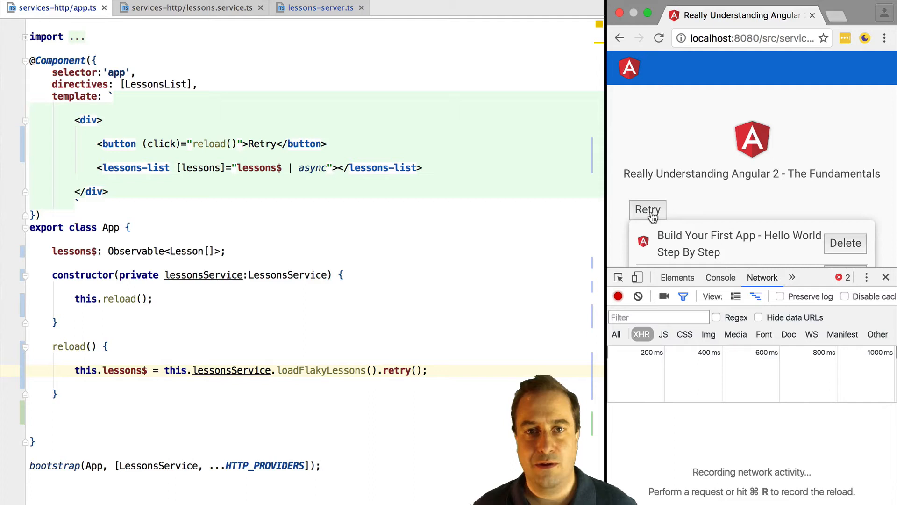
pyautogui.click(647, 210)
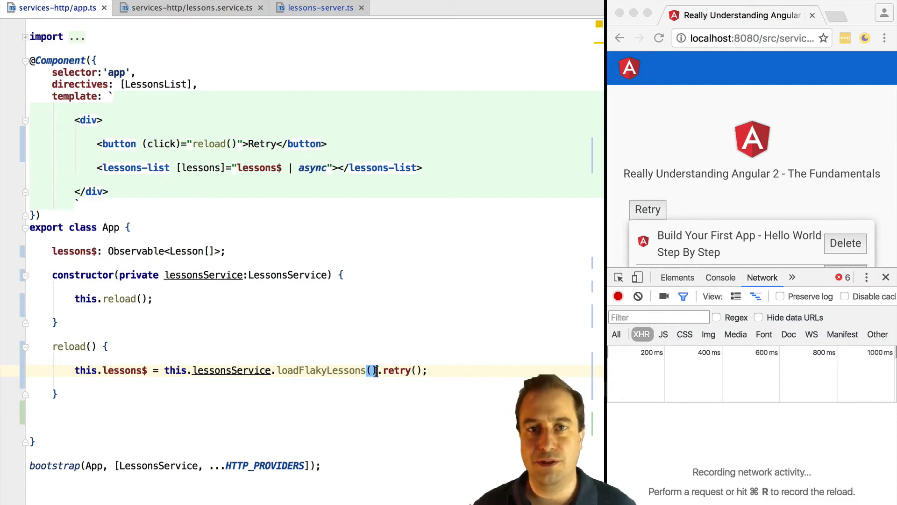
# Step: Replace .retry() with .retryWhen(errors => errors.delay(5000)) on its own line in reload()
pyautogui.press('Enter')
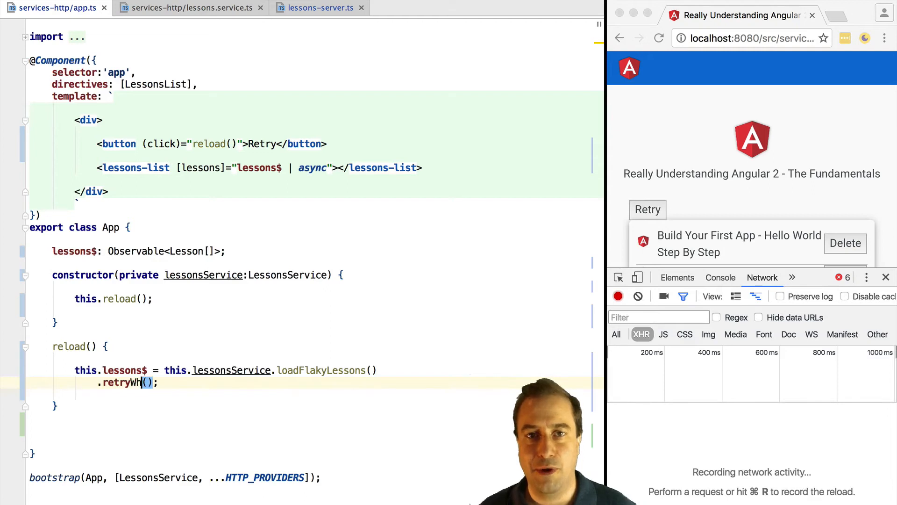
pyautogui.write('en')
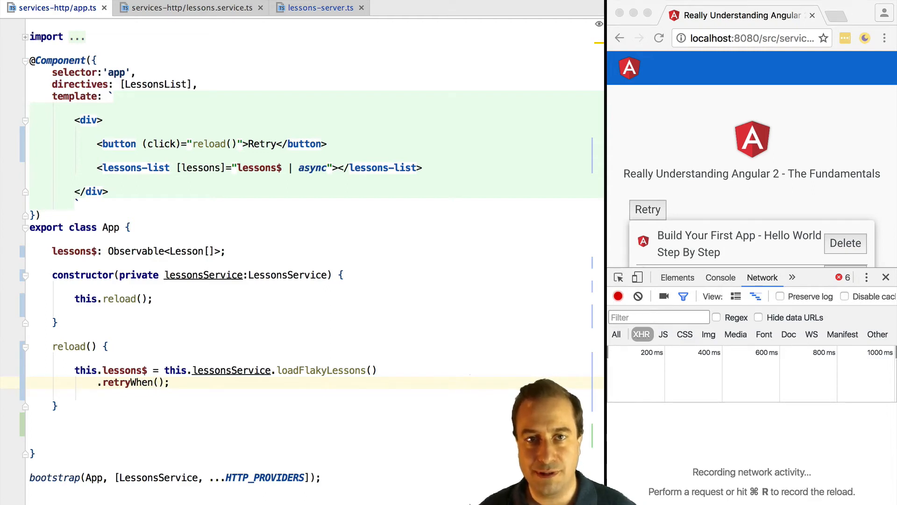
pyautogui.write('errpr')
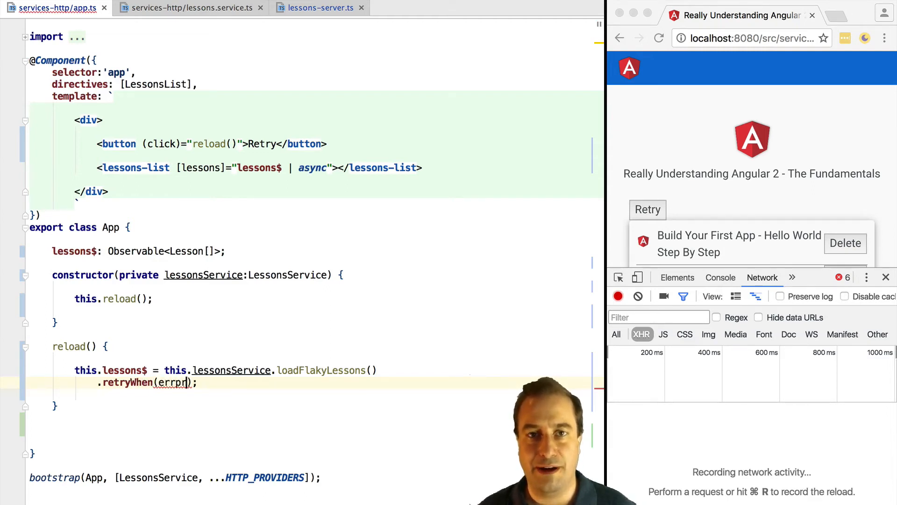
pyautogui.write('errors')
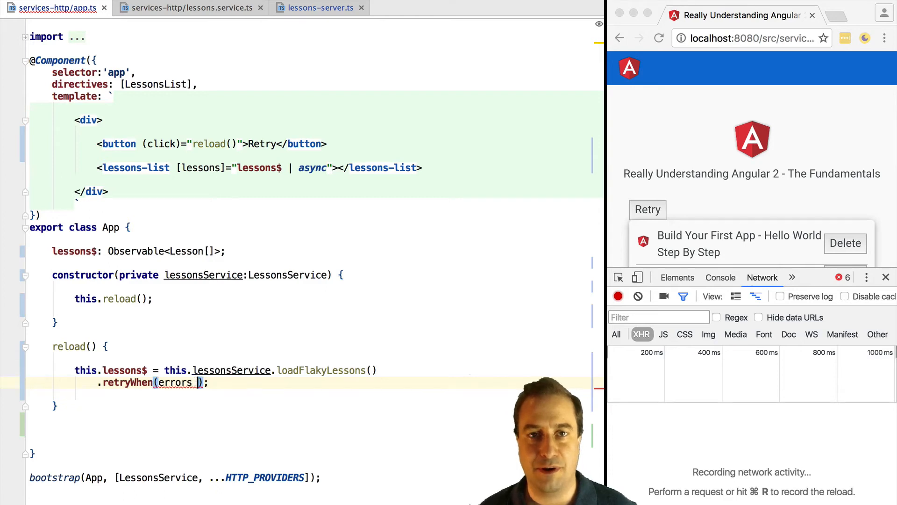
pyautogui.write('=>')
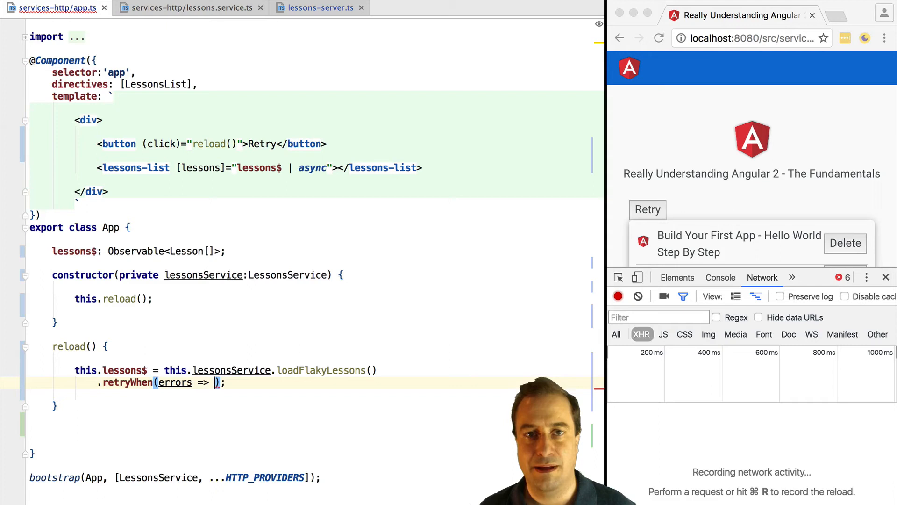
pyautogui.write('errors')
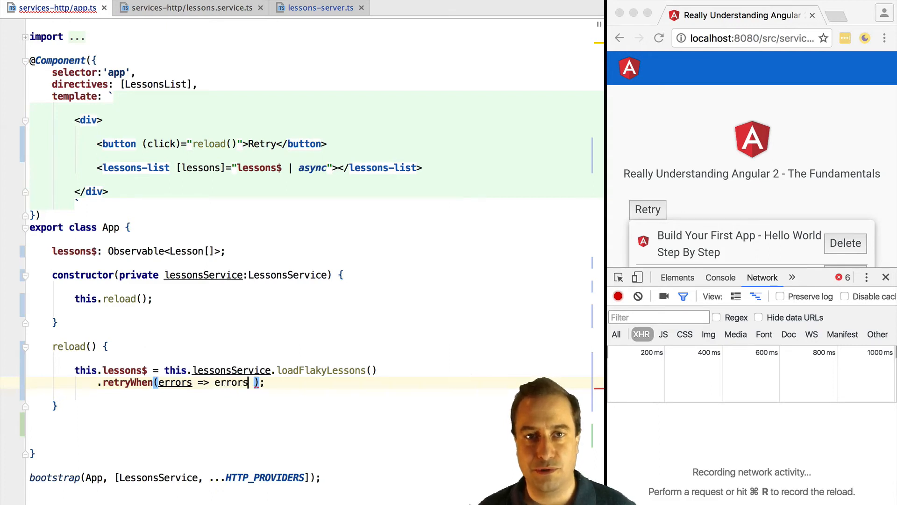
pyautogui.write('.delay')
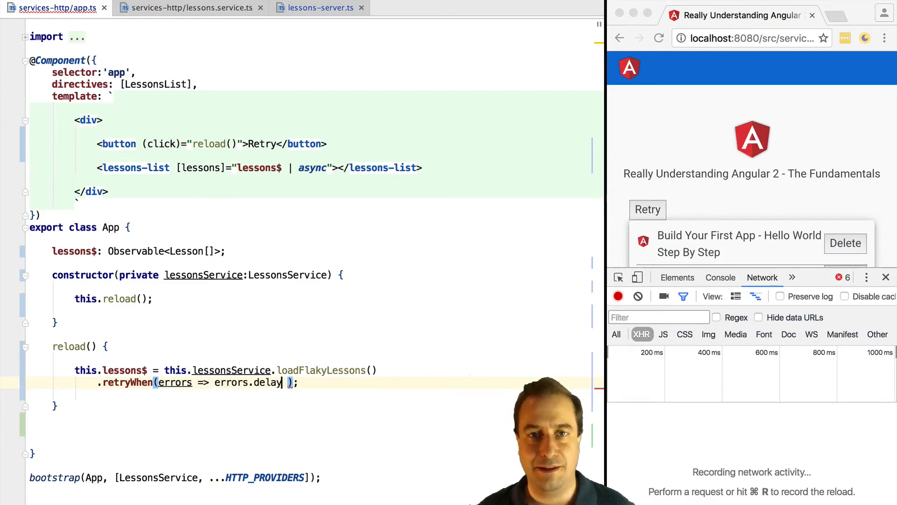
pyautogui.write('5000)')
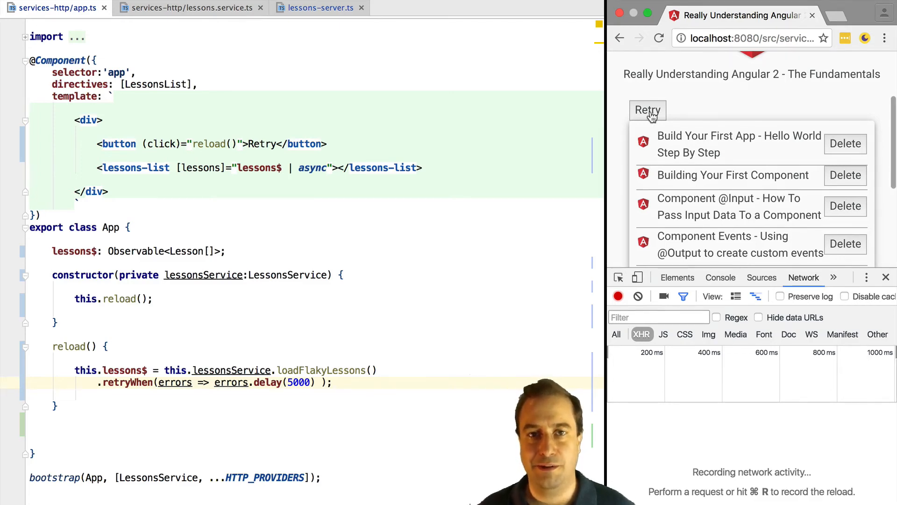
# Step: Retry loading lessons and watch flakylessons return 500, 500, then a delayed 200
pyautogui.click(647, 110)
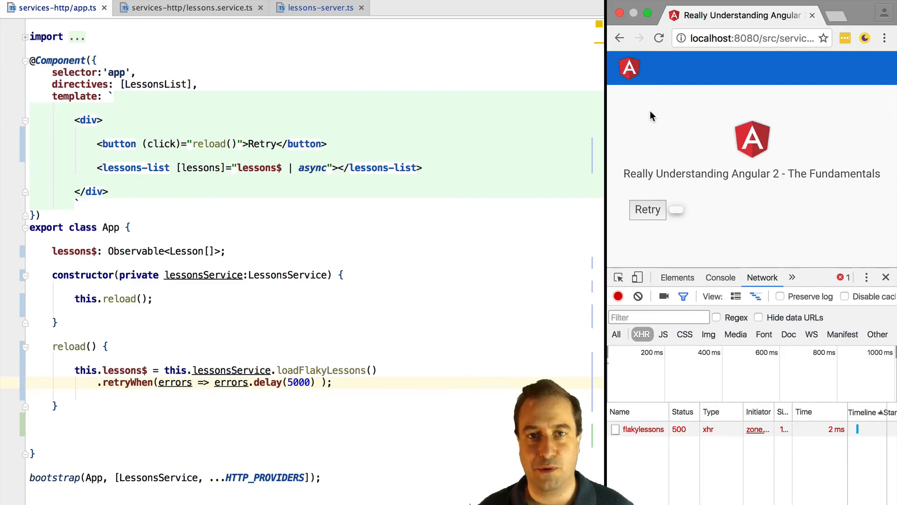
pyautogui.moveTo(643, 429)
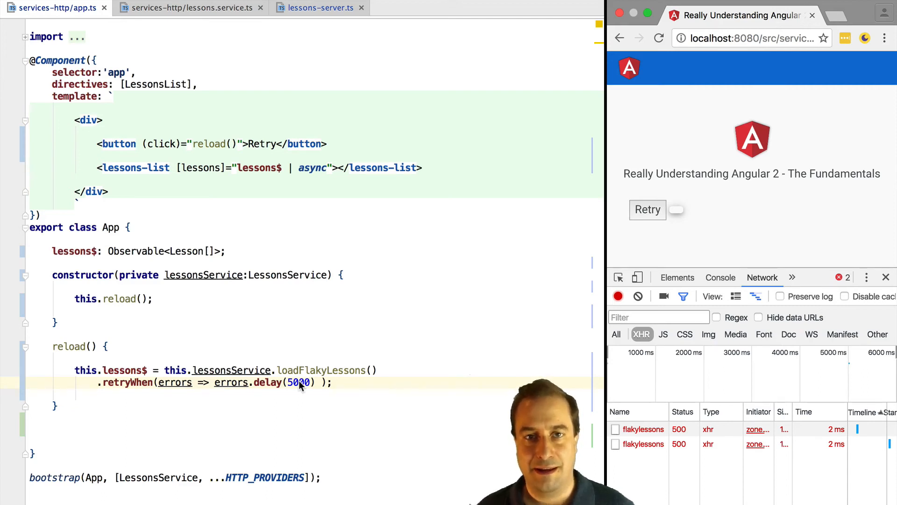
pyautogui.click(647, 209)
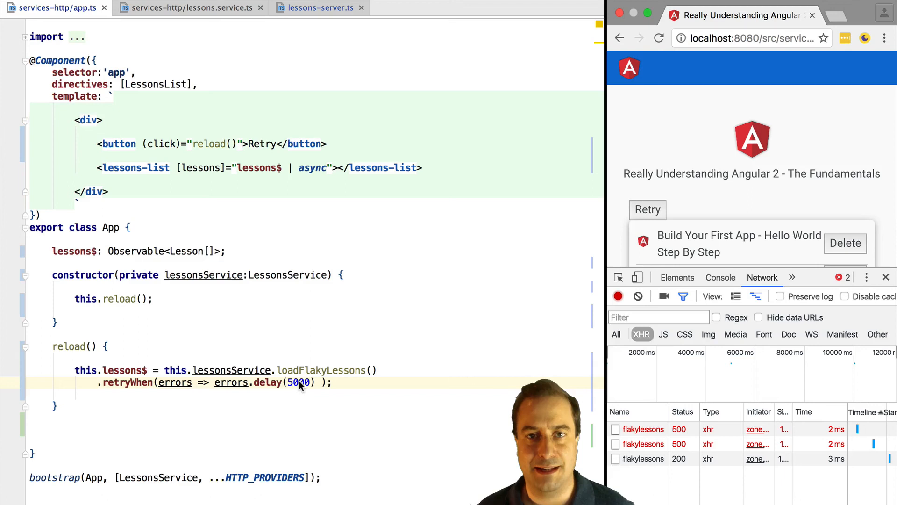
pyautogui.moveTo(643, 458)
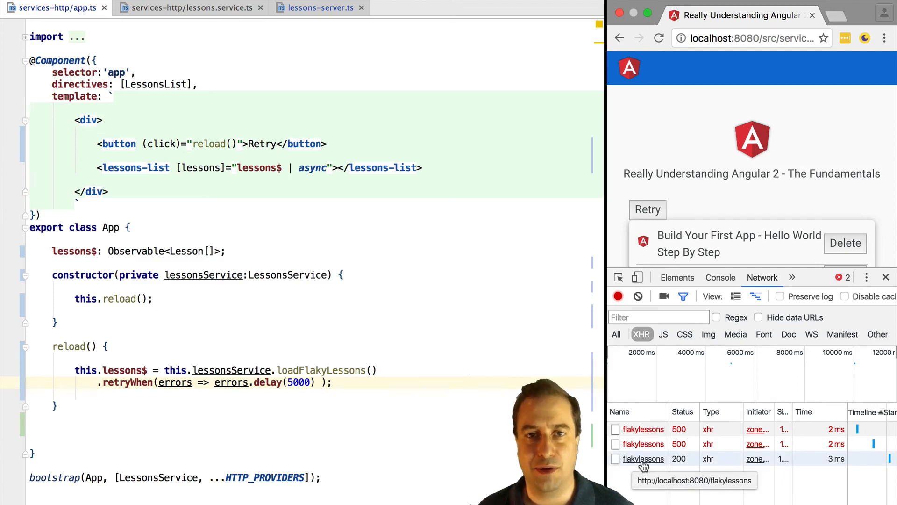